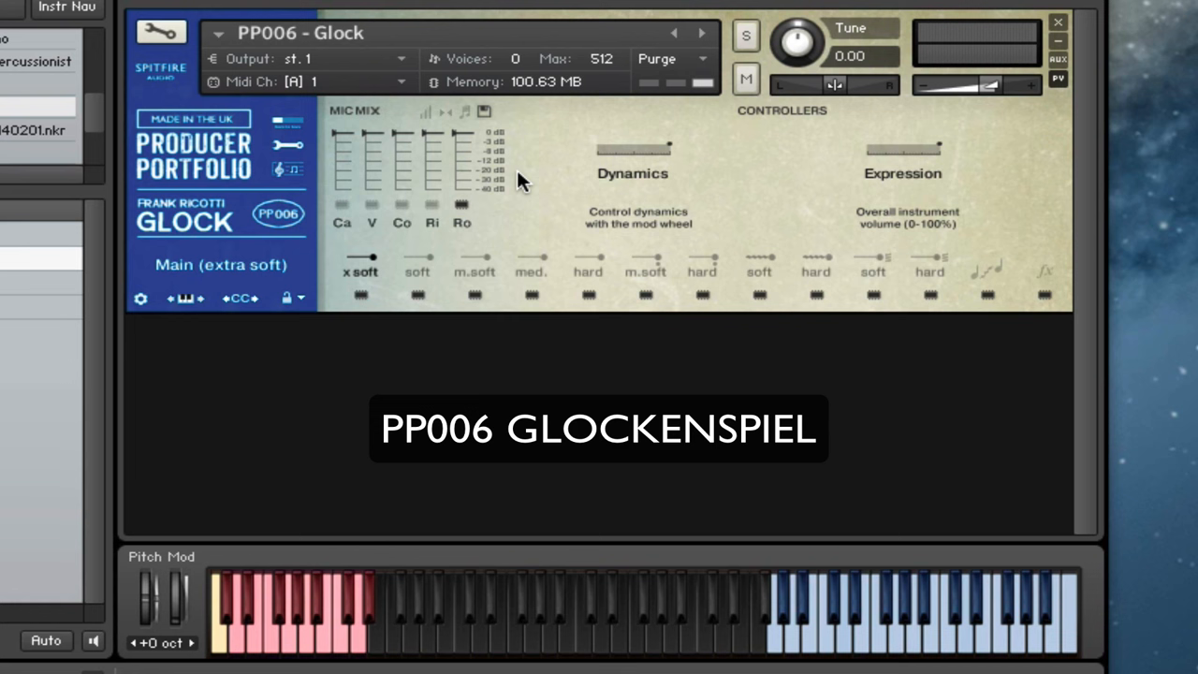
{"action": "mouse_move", "coordinate": [578, 290]}
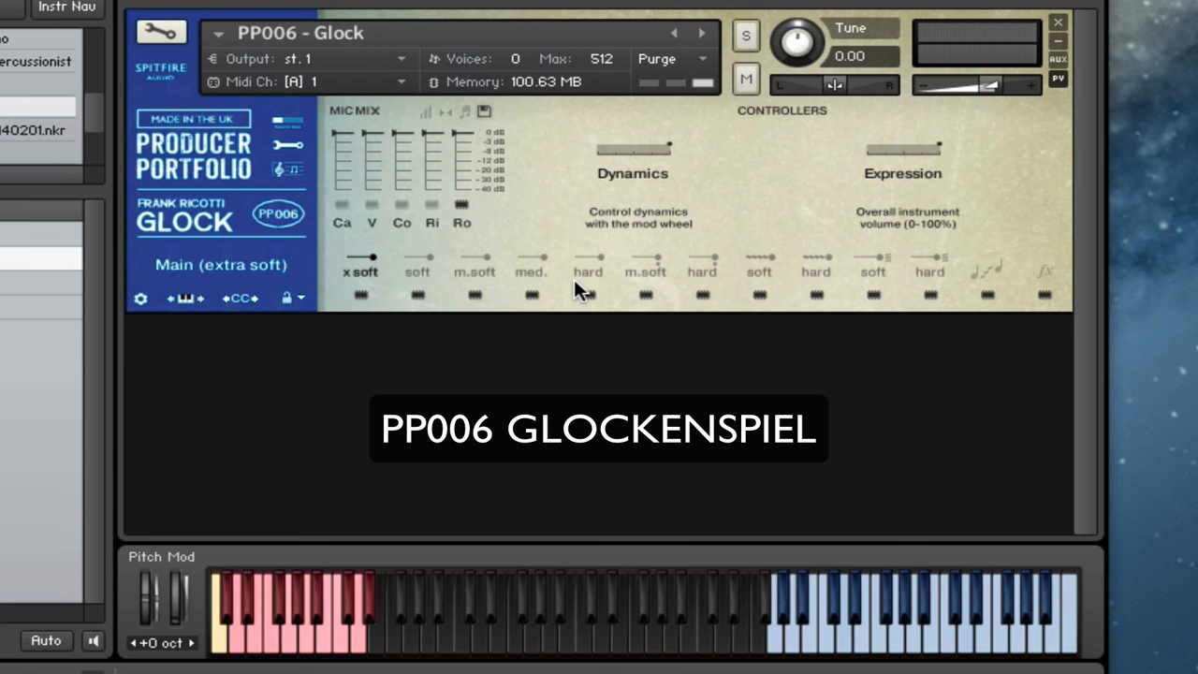
Switch the Glock's main beater articulation from extra soft to soft.
{"action": "left_click", "coordinate": [360, 271]}
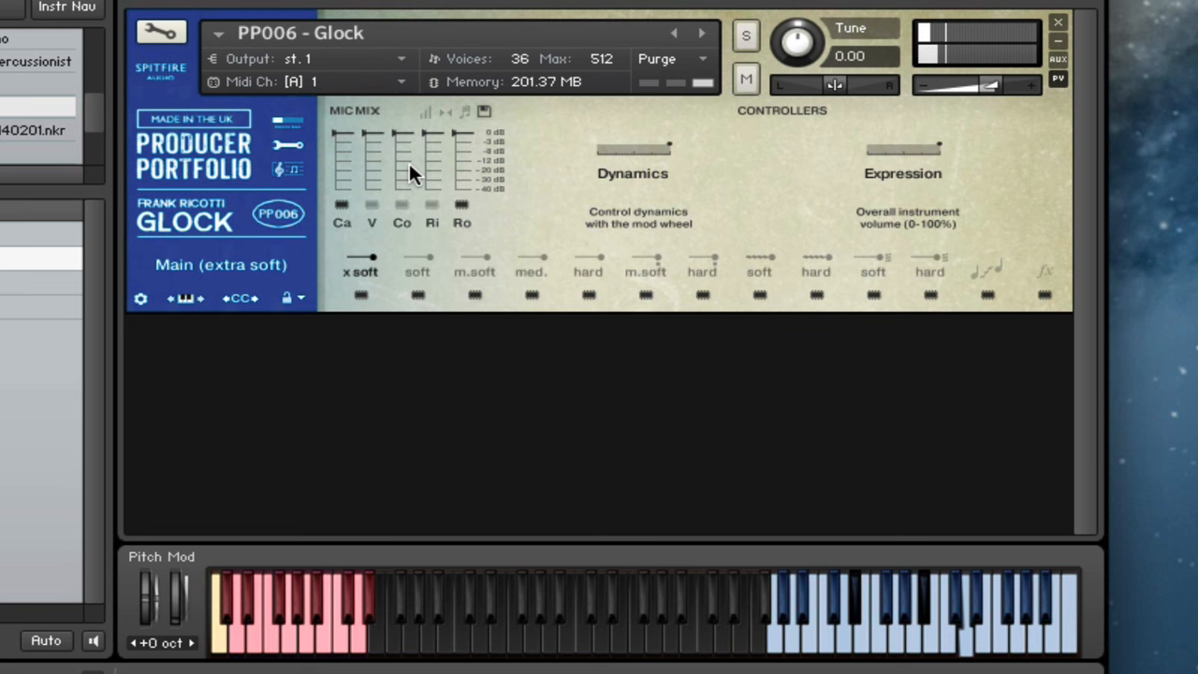
{"action": "left_click", "coordinate": [420, 258]}
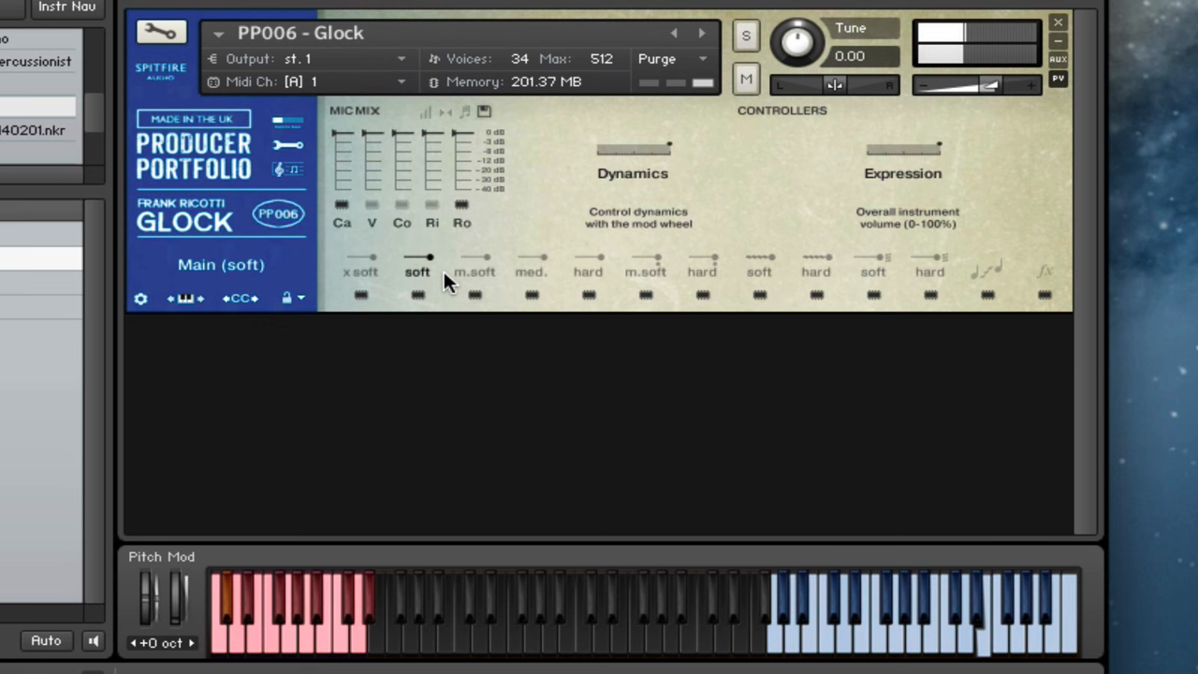
Step the main articulation through medium-soft and medium to hard.
{"action": "left_click", "coordinate": [474, 271]}
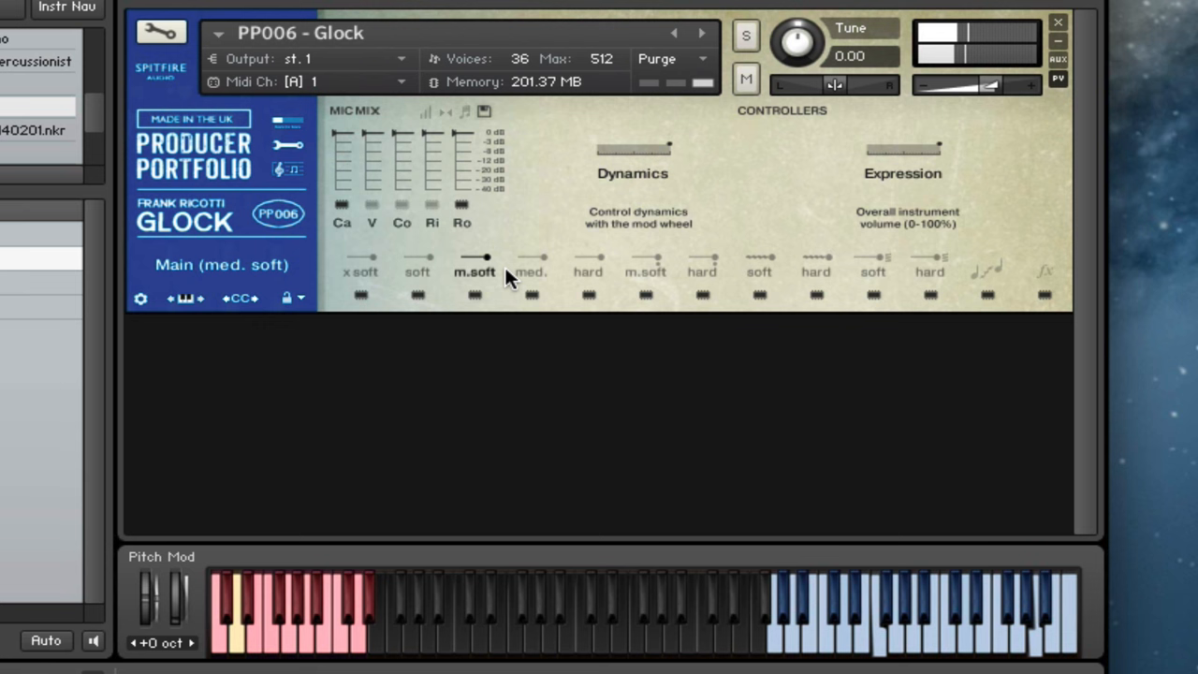
{"action": "left_click", "coordinate": [532, 262]}
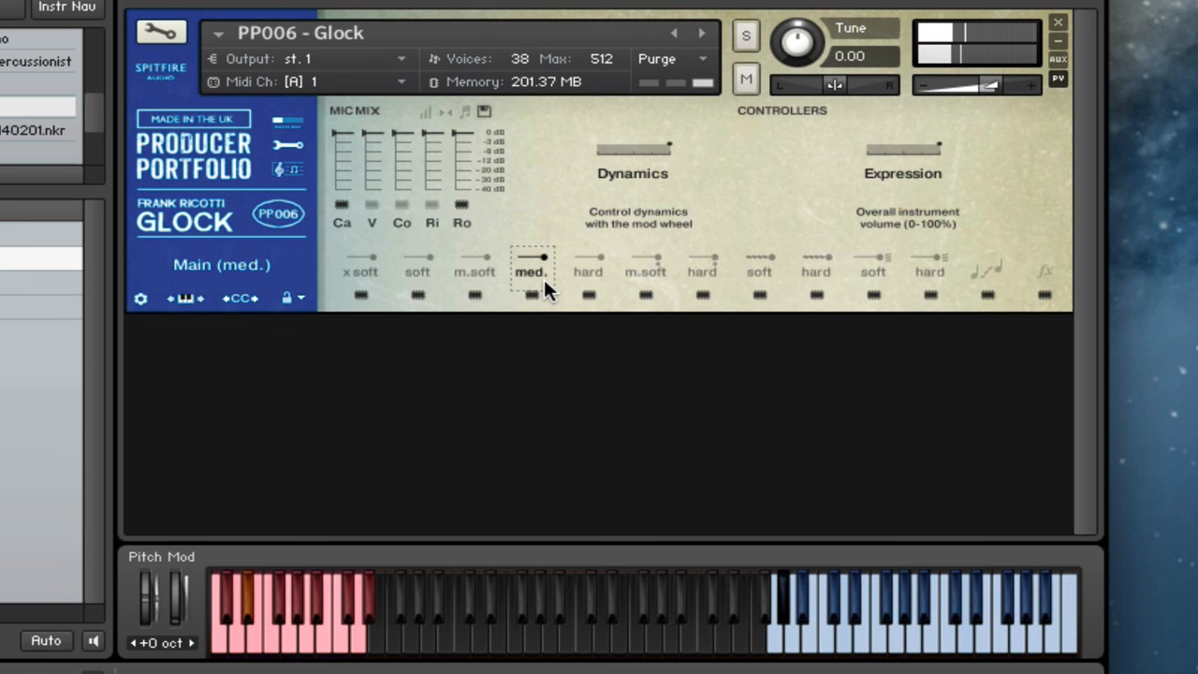
{"action": "left_click", "coordinate": [588, 271]}
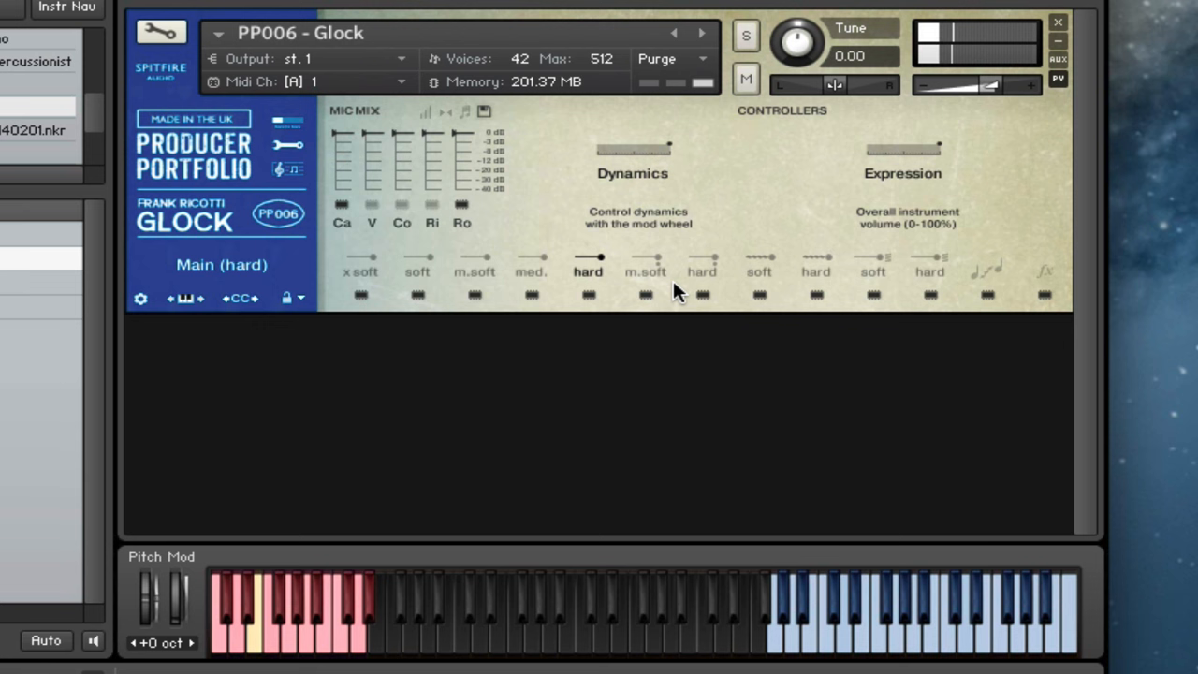
Select the hard tremolo articulation for the Glock.
{"action": "left_click", "coordinate": [644, 262]}
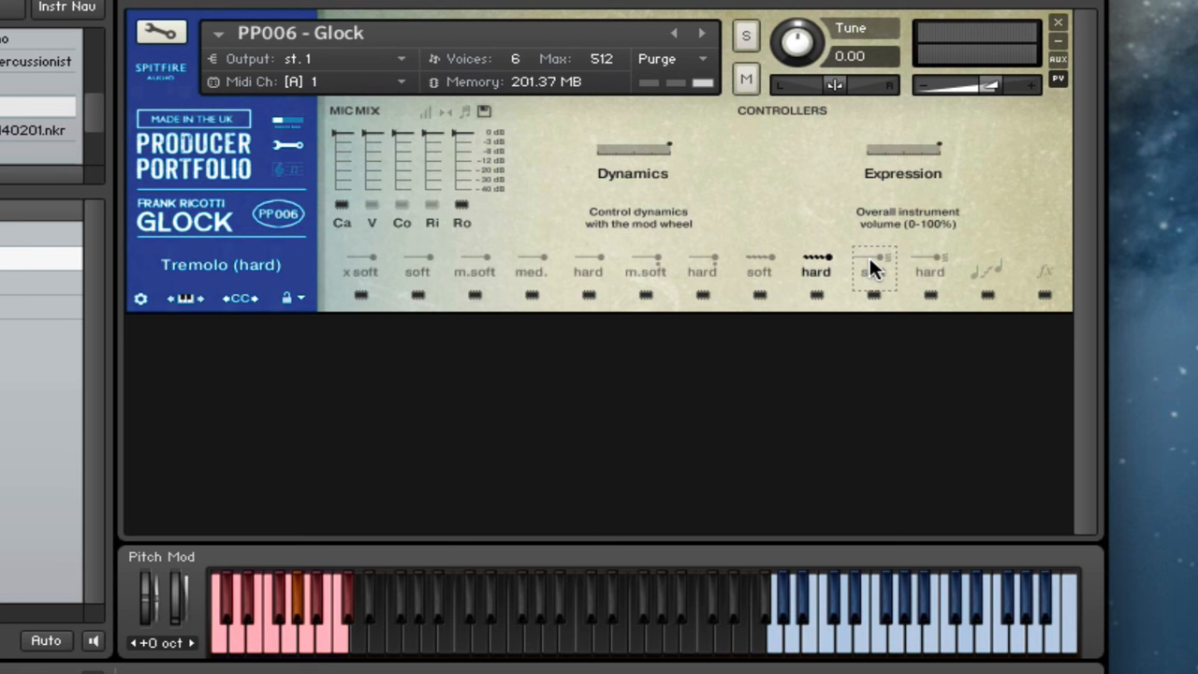
Audition soft tremolo, then soft rolls, ending back on the medium main articulation.
{"action": "left_click", "coordinate": [760, 266]}
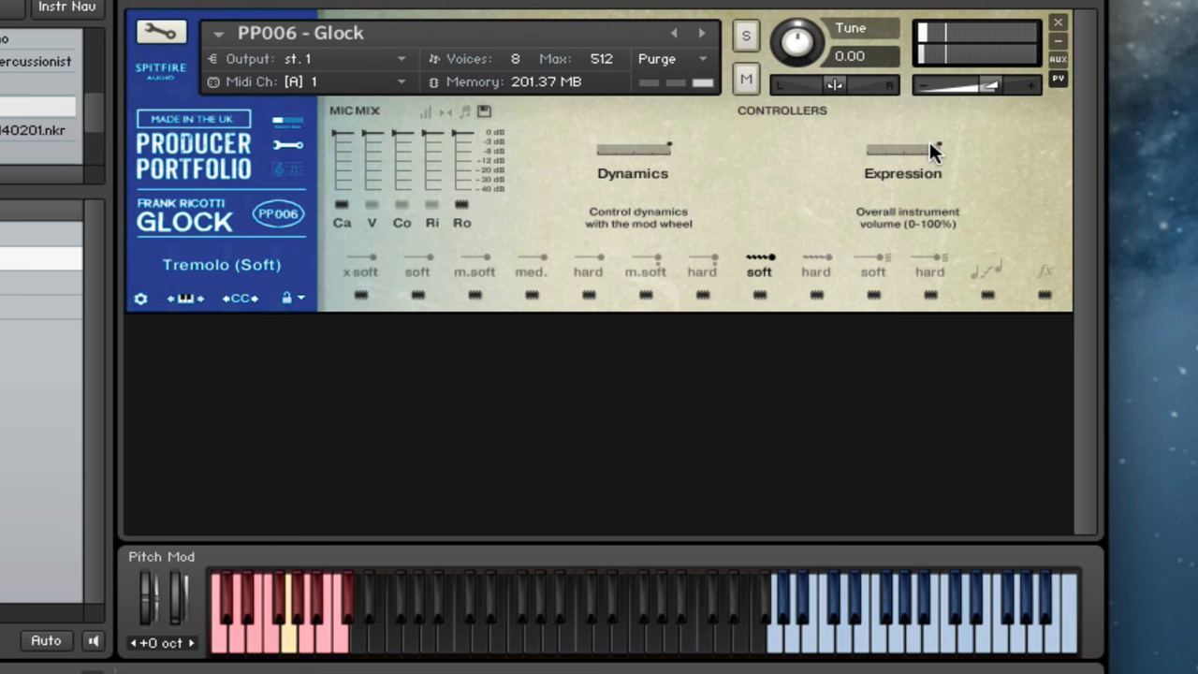
{"action": "left_click", "coordinate": [873, 266]}
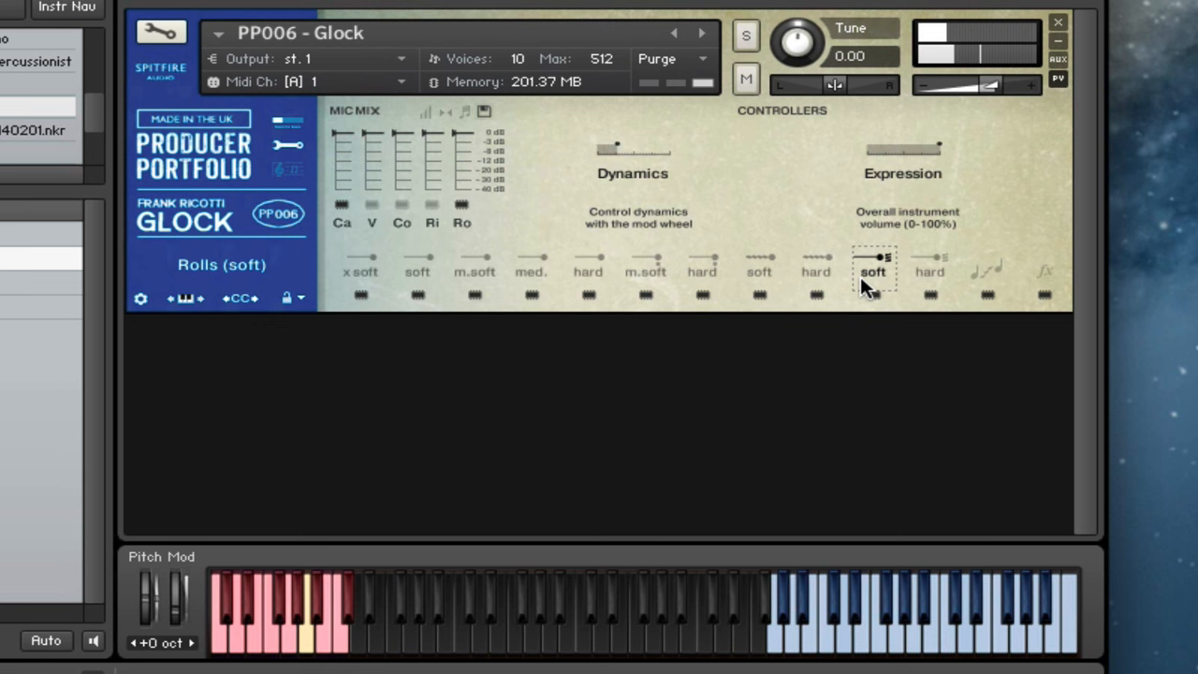
{"action": "left_click", "coordinate": [929, 271]}
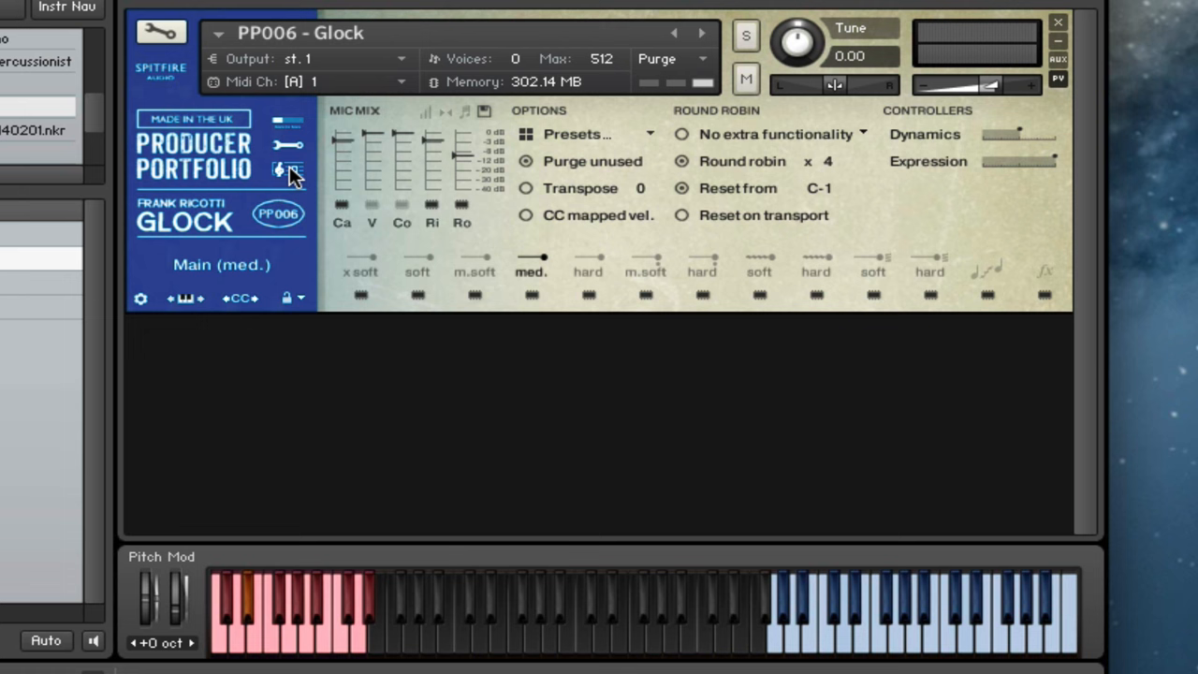
Close the Options panel to show the mic mix and dynamics controllers again.
{"action": "left_click", "coordinate": [288, 169]}
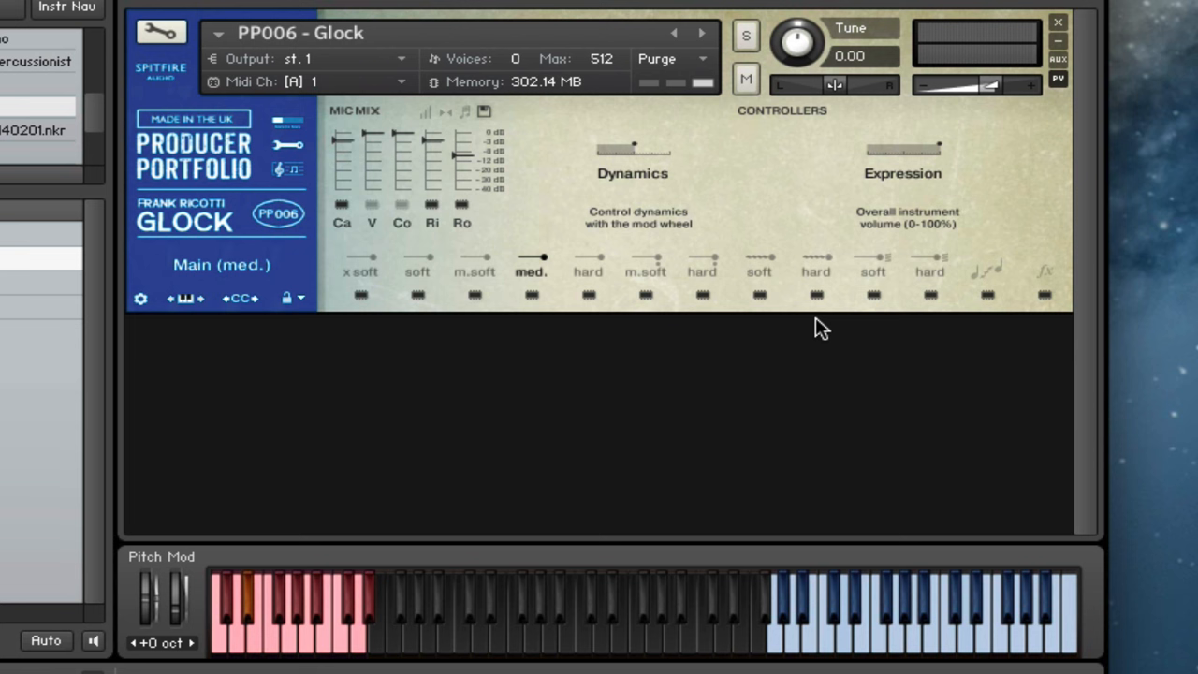